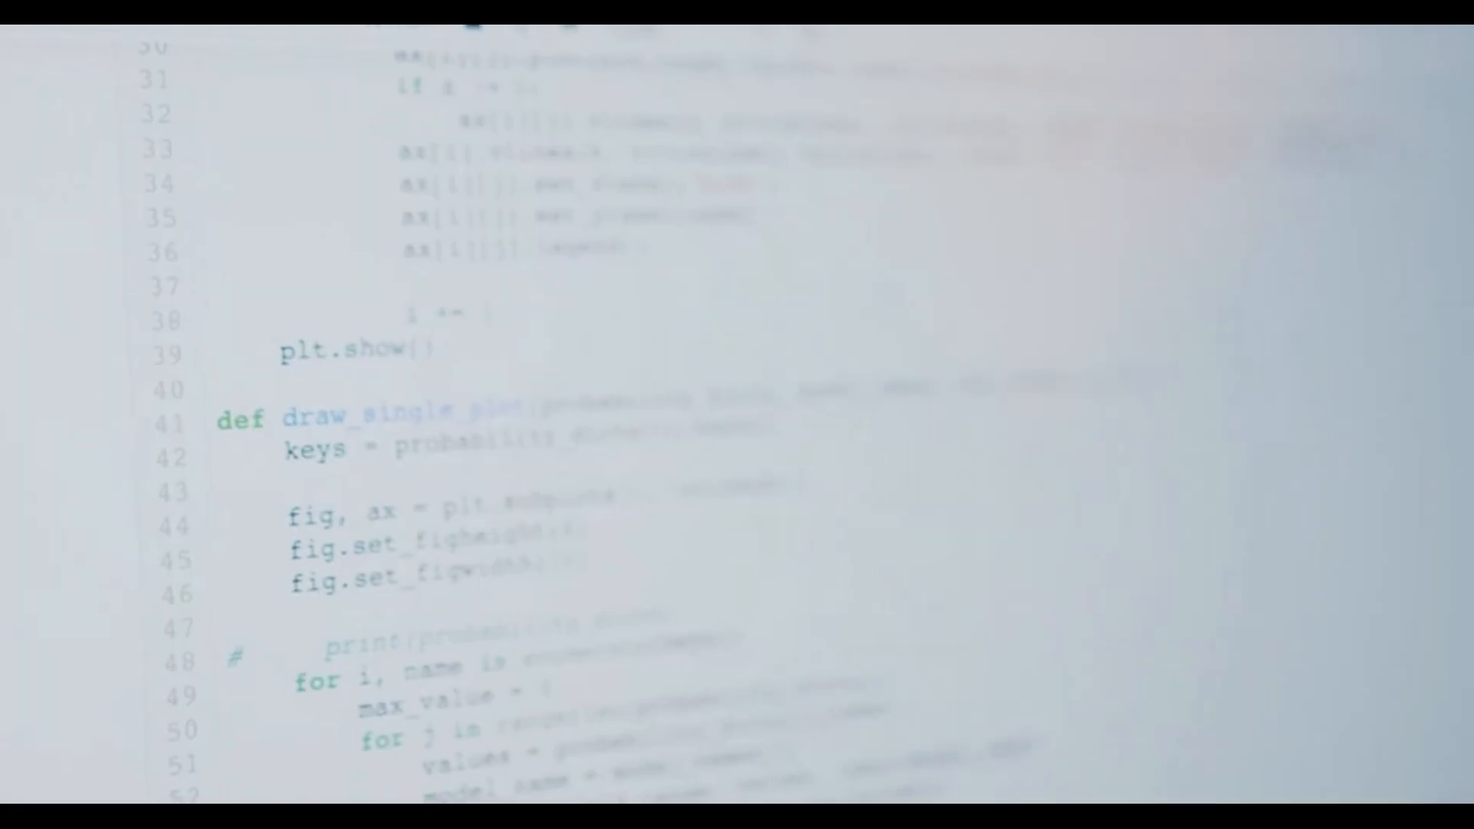
{"action": "scroll", "scroll_direction": "up", "scroll_amount": 3}
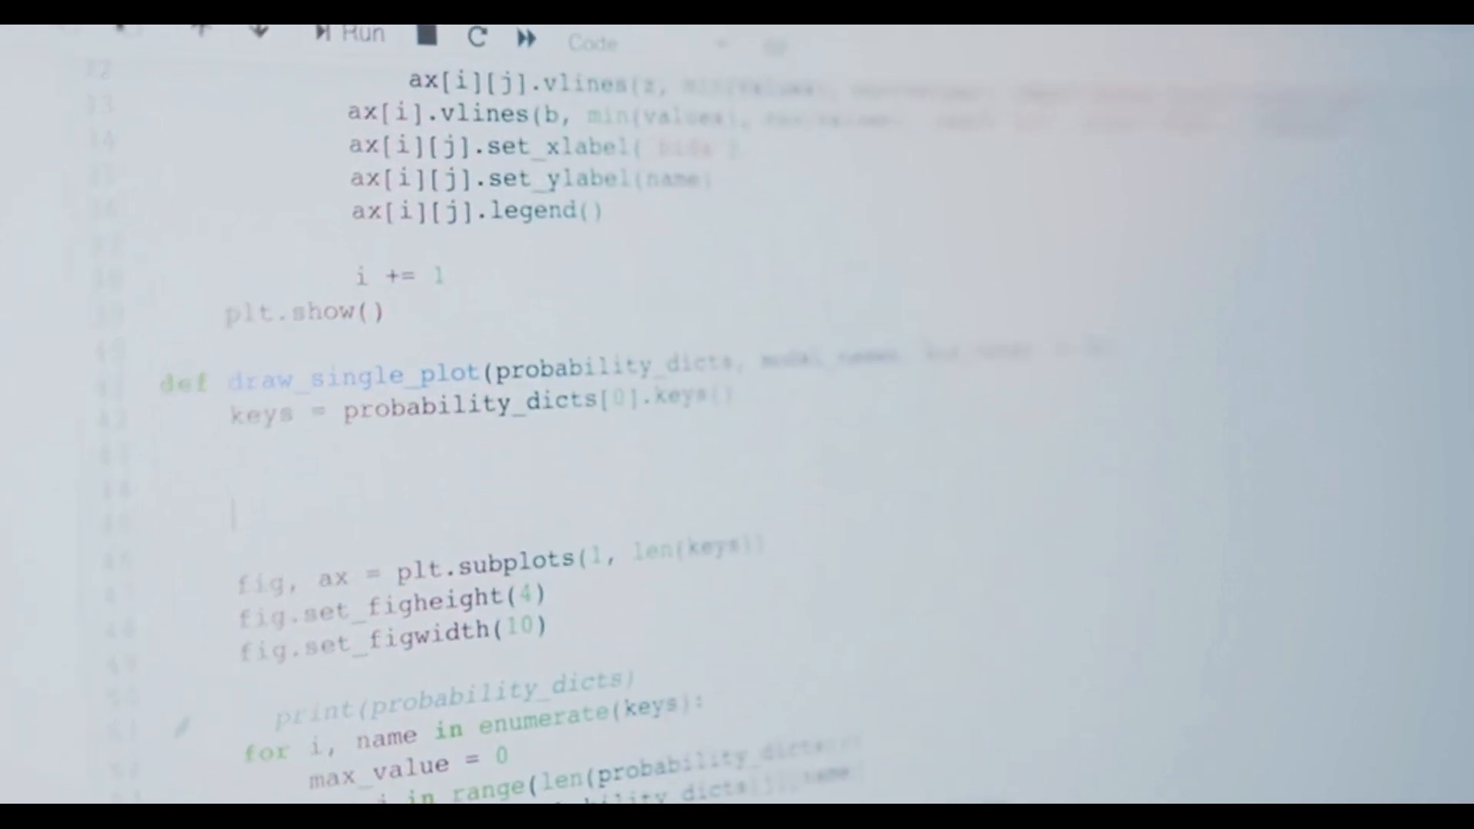